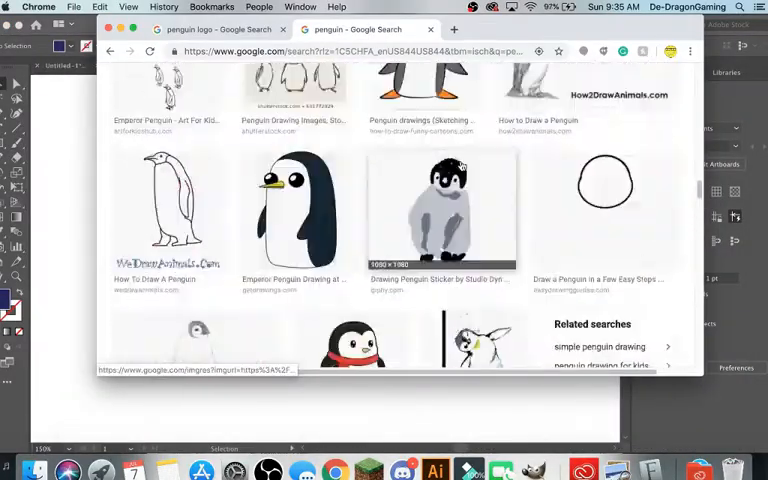
Step: Browse the Google Images results of penguin drawings for a reference
{"action": "left_click", "coordinate": [436, 472]}
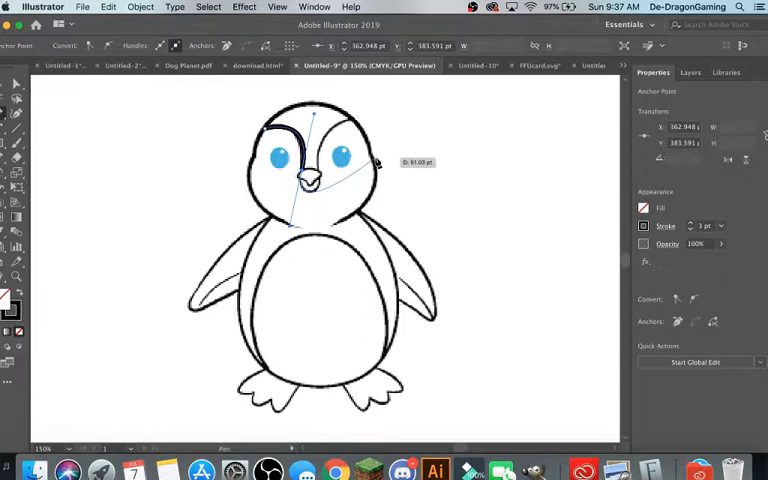
Step: Trace a curved stroke over the outline of the penguin's head
{"action": "left_click_drag", "start_coordinate": [376, 160], "coordinate": [398, 114]}
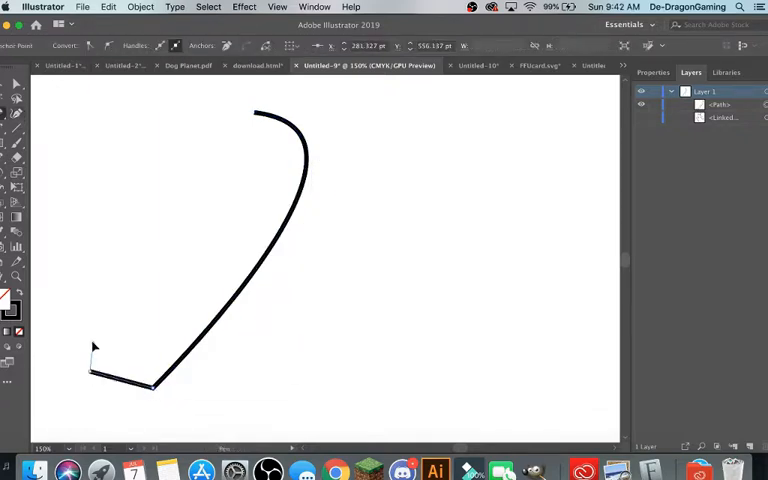
Step: Draw the curved back of the side-view penguin and fill the silhouette from Swatches
{"action": "left_click_drag", "start_coordinate": [92, 348], "coordinate": [116, 396]}
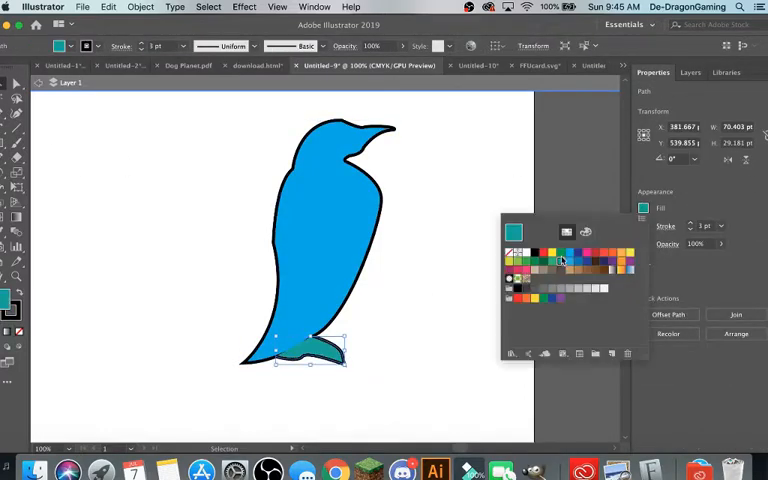
{"action": "left_click", "coordinate": [686, 72]}
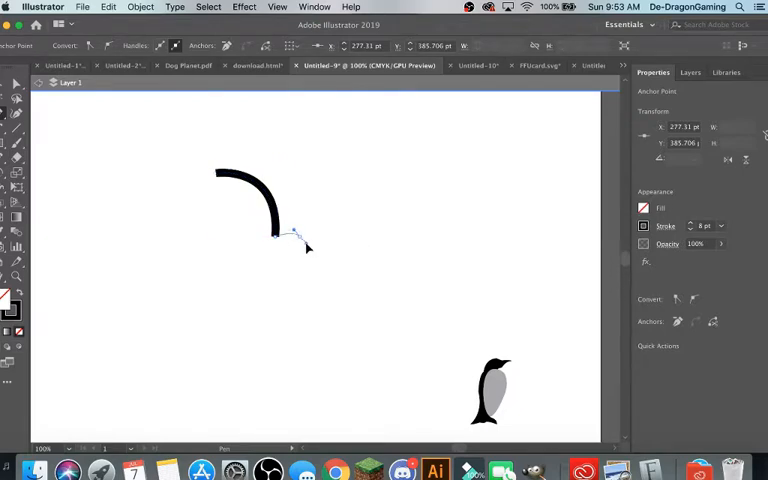
Step: Draw the front-facing penguin's head curve and continue the outline down its body
{"action": "left_click_drag", "start_coordinate": [280, 236], "coordinate": [348, 176]}
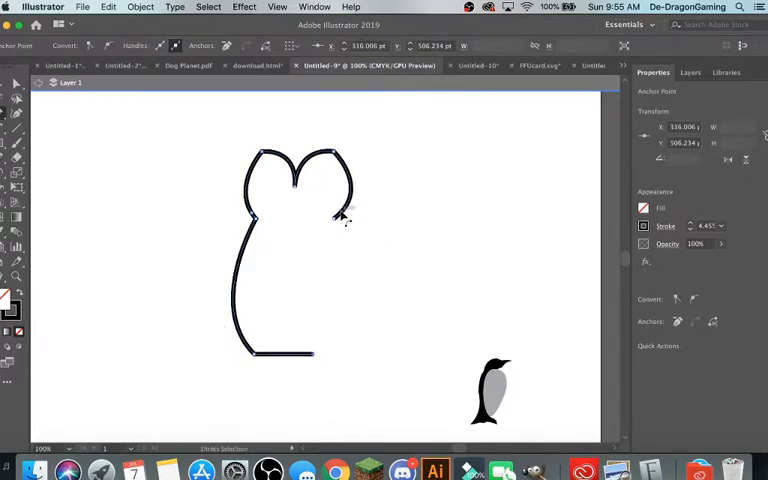
{"action": "left_click_drag", "start_coordinate": [340, 216], "coordinate": [318, 360]}
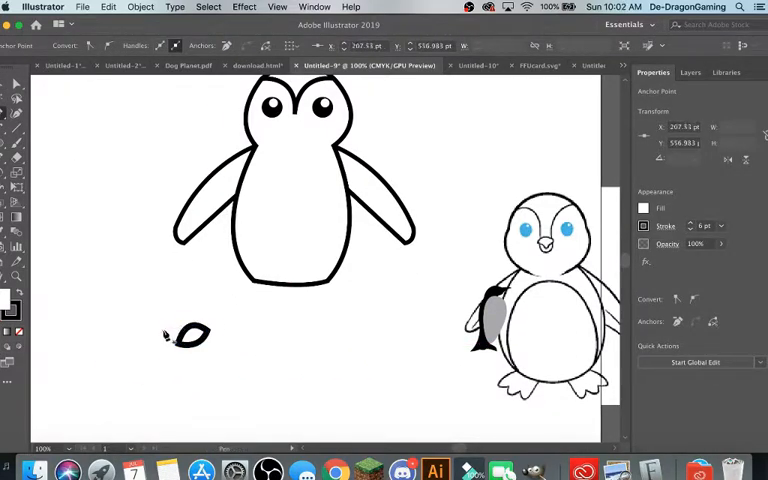
Step: Move the small foot shape into place under the front-facing penguin's body
{"action": "left_click", "coordinate": [186, 336]}
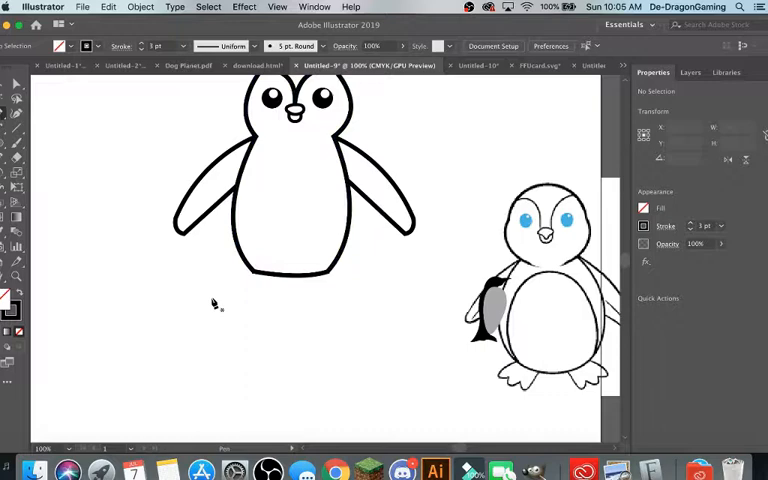
{"action": "left_click_drag", "start_coordinate": [212, 338], "coordinate": [208, 384]}
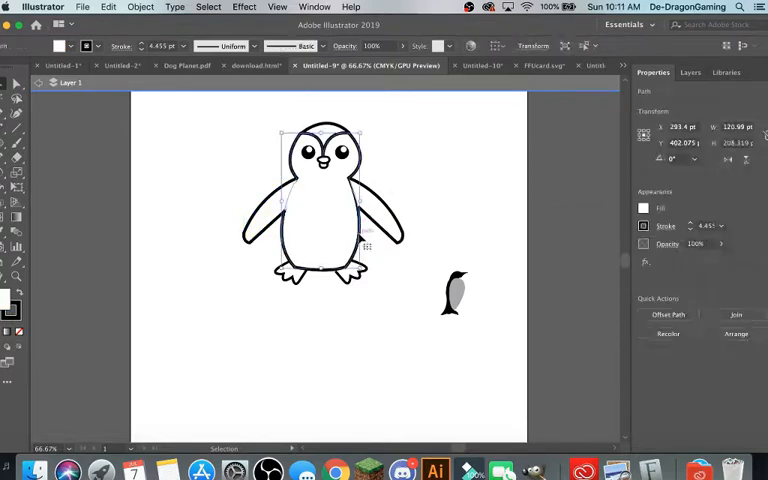
Step: Select the whole front-facing penguin to scale it down, then deselect it
{"action": "left_click", "coordinate": [686, 72]}
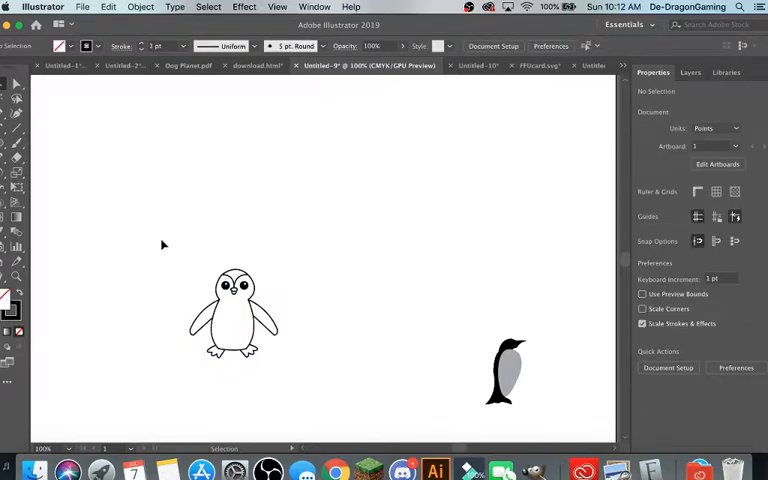
{"action": "left_click", "coordinate": [232, 310]}
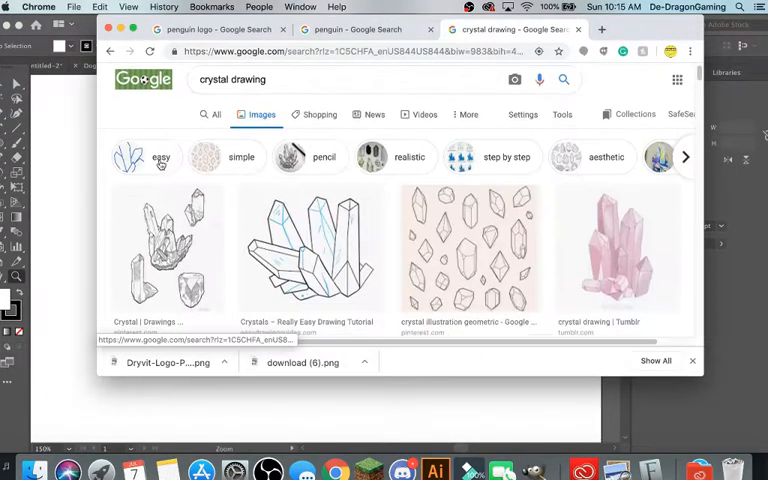
Step: Scroll through the Google Images results of crystal drawings
{"action": "scroll", "scroll_direction": "down", "scroll_amount": 3}
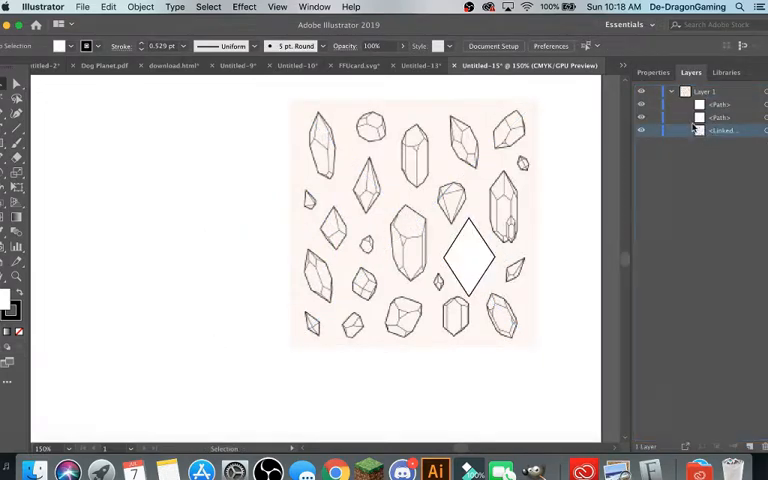
Step: Paint the lower facets of the crystal outline blue with the Blob Brush
{"action": "left_click", "coordinate": [468, 258]}
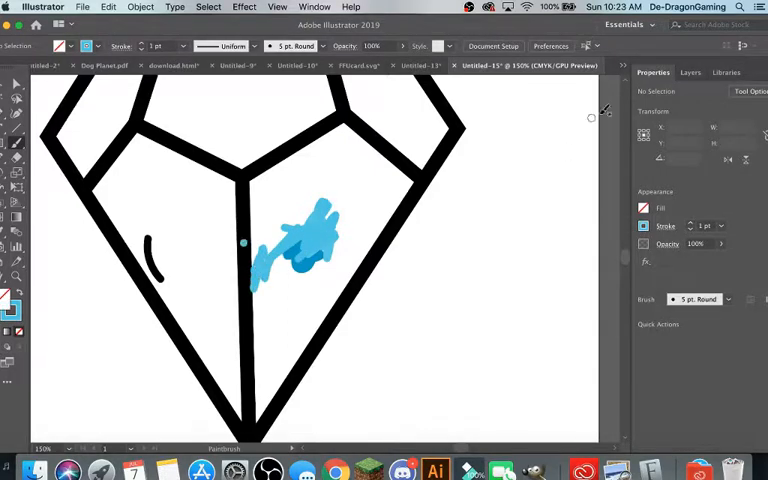
{"action": "left_click", "coordinate": [694, 72]}
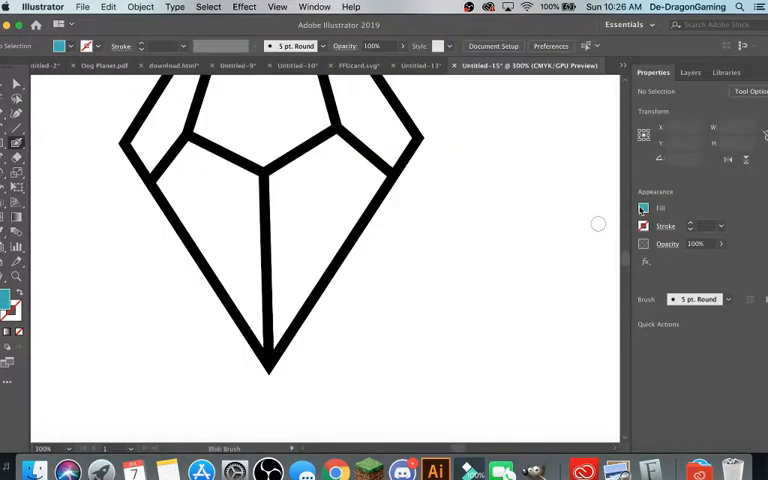
{"action": "left_click", "coordinate": [644, 208]}
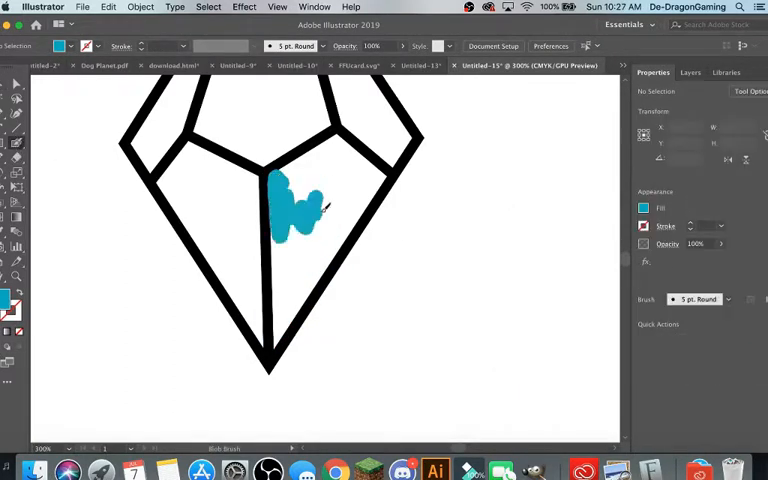
{"action": "left_click_drag", "start_coordinate": [300, 200], "coordinate": [300, 276]}
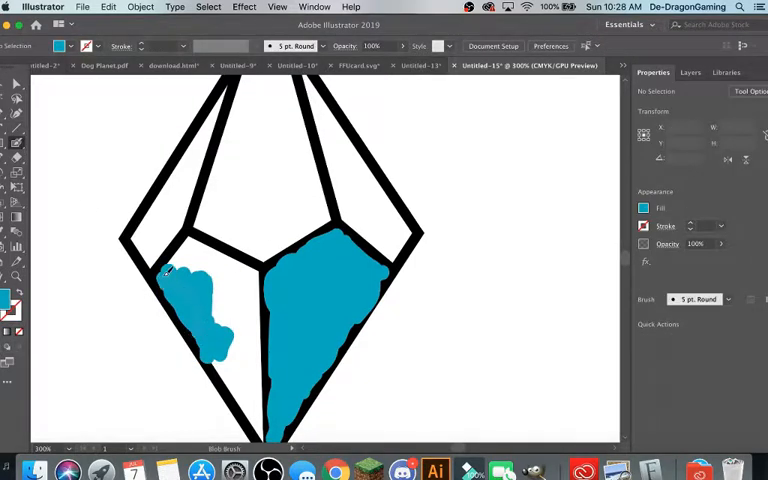
{"action": "left_click_drag", "start_coordinate": [200, 300], "coordinate": [240, 420]}
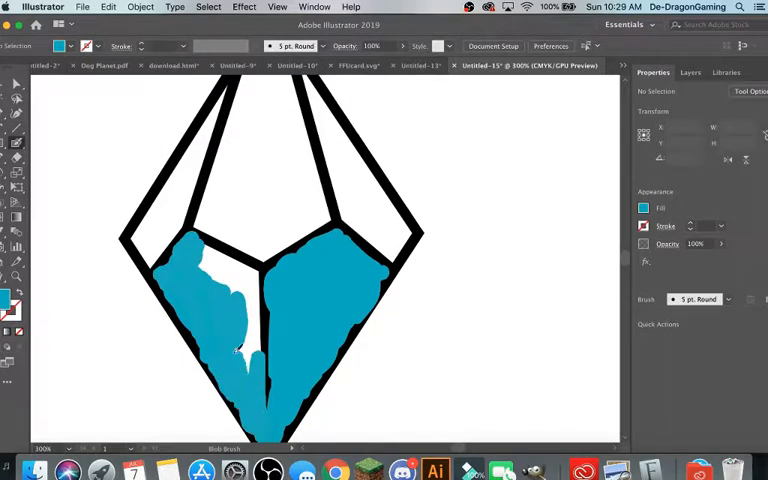
Step: Check the colour references in the Discord chat and return to the crystal drawing
{"action": "left_click", "coordinate": [392, 468]}
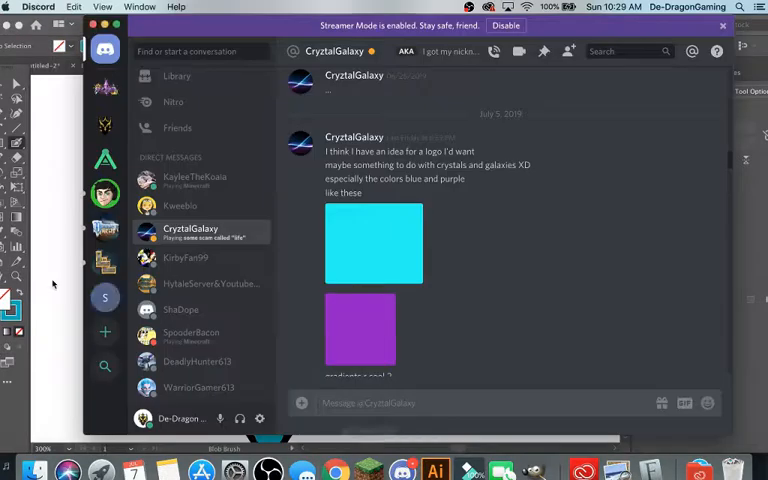
{"action": "left_click", "coordinate": [438, 470]}
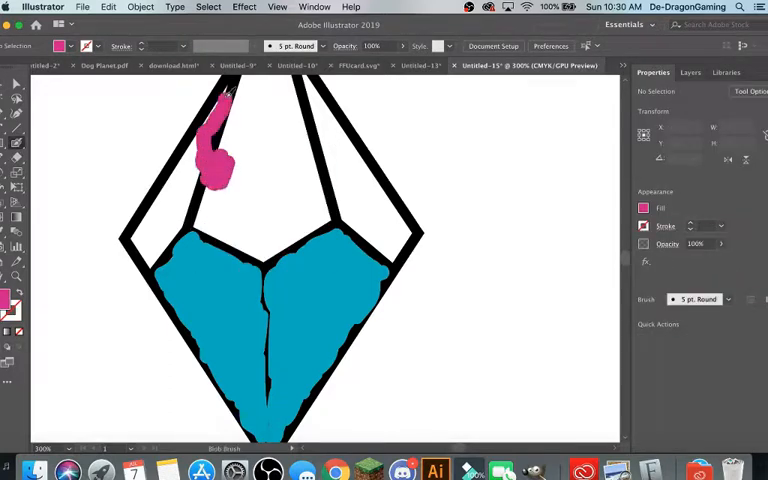
Step: Paint the crystal's upper facets pink, touching up the remaining white gap
{"action": "left_click_drag", "start_coordinate": [220, 160], "coordinate": [176, 220]}
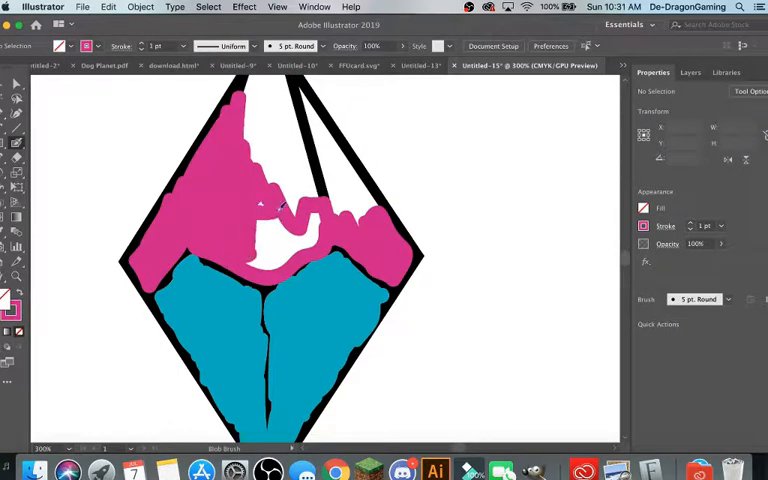
{"action": "left_click_drag", "start_coordinate": [270, 200], "coordinate": [340, 190]}
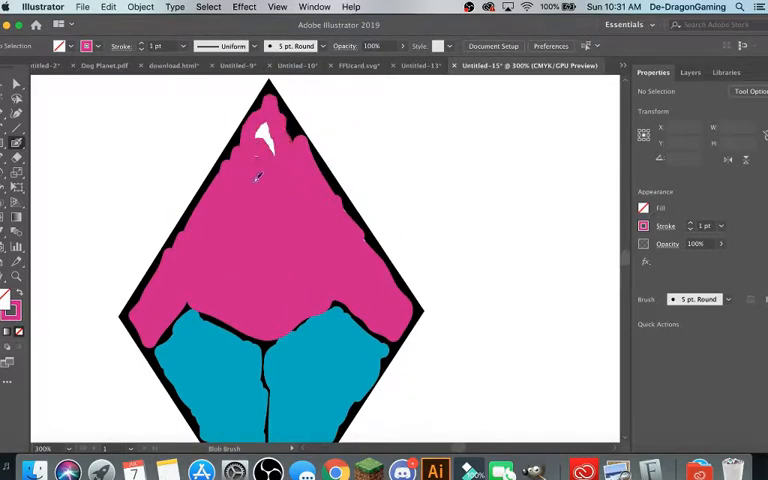
{"action": "left_click", "coordinate": [688, 72]}
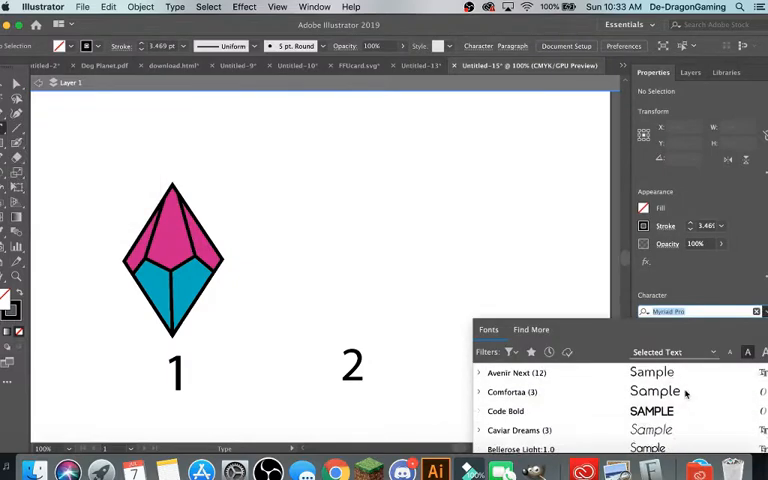
Step: Start a text line beside label 2 and type 'cryztal gal'
{"action": "left_click", "coordinate": [340, 320]}
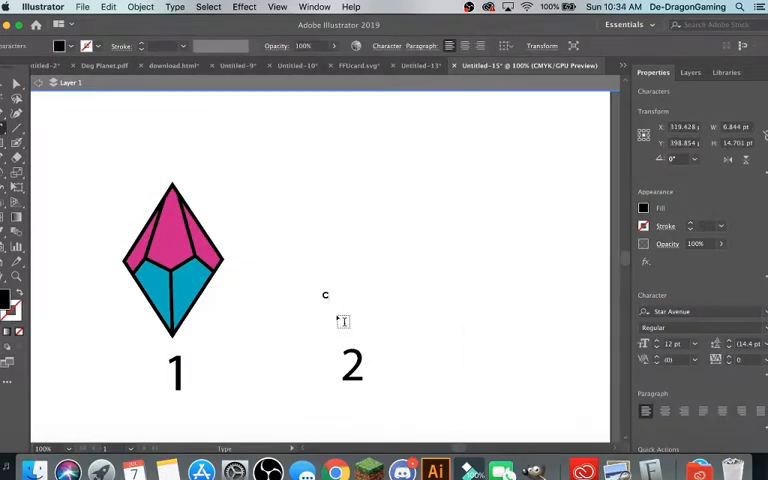
{"action": "type", "text": "cryztal"}
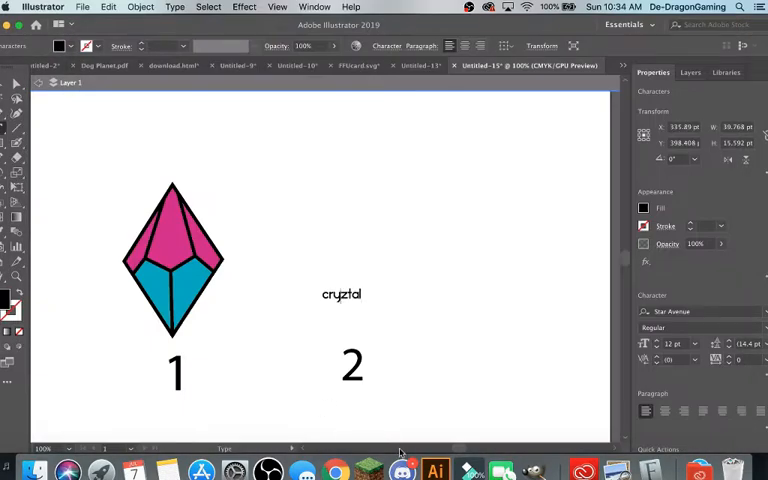
{"action": "mouse_move", "coordinate": [416, 336]}
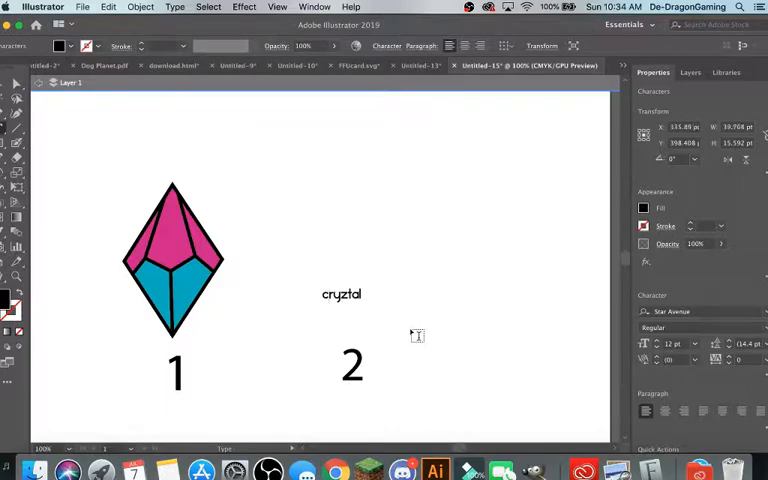
{"action": "type", "text": "gal"}
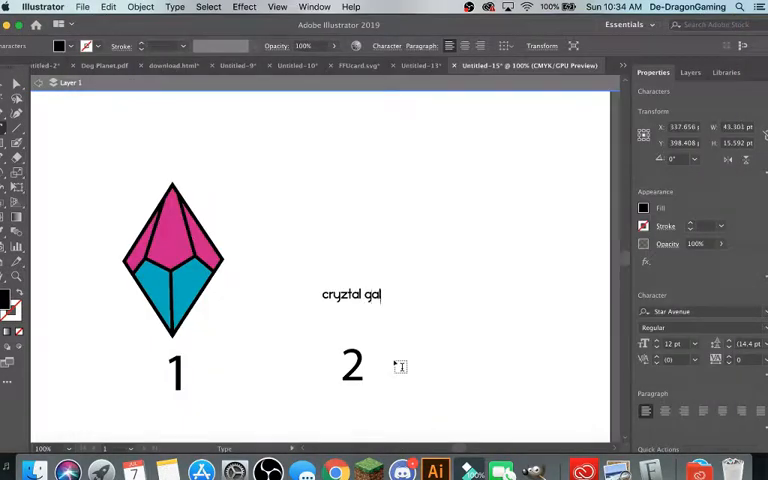